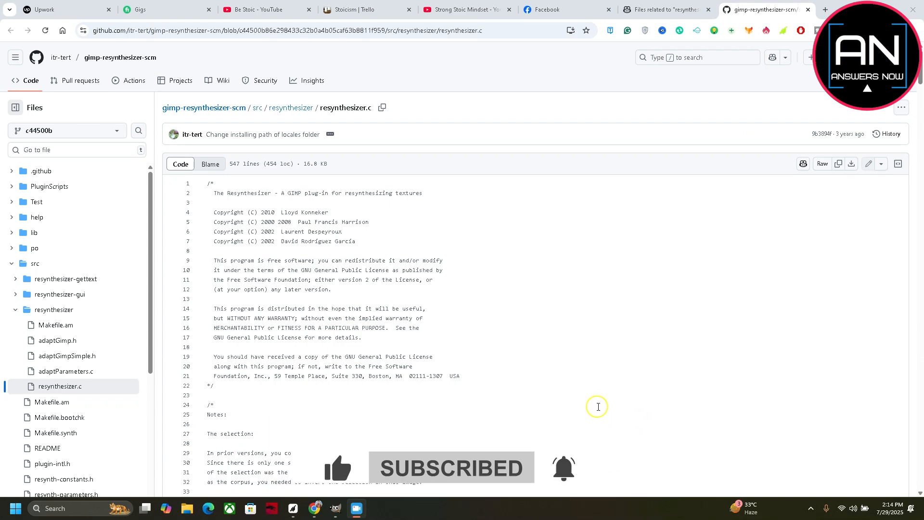
Step: Scroll to the downloaded Resynthesizer3.0 zip and bring up its context menu
{"action": "scroll", "scroll_direction": "down", "scroll_amount": 3}
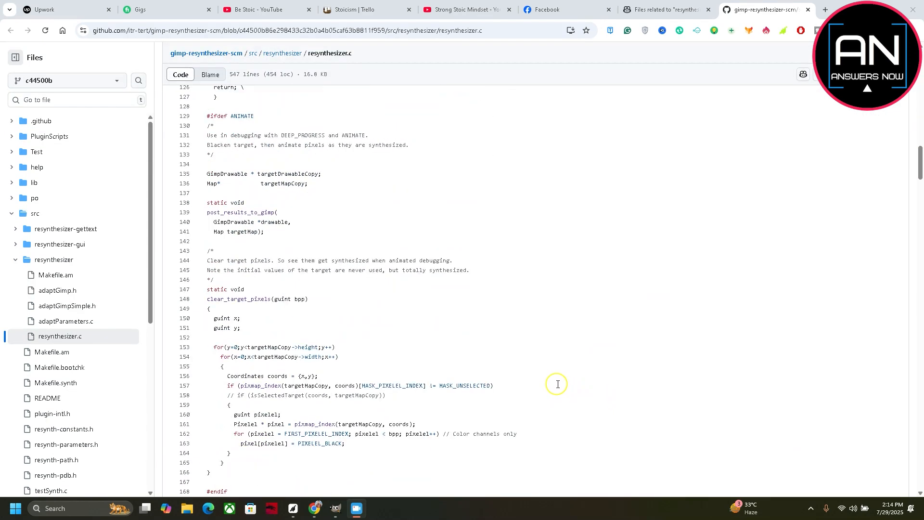
{"action": "mouse_move", "coordinate": [611, 485]}
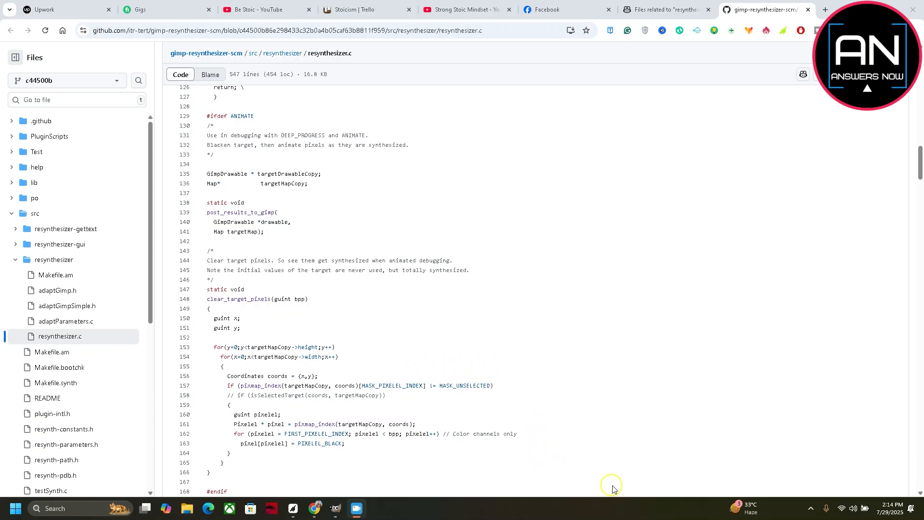
{"action": "mouse_move", "coordinate": [573, 426]}
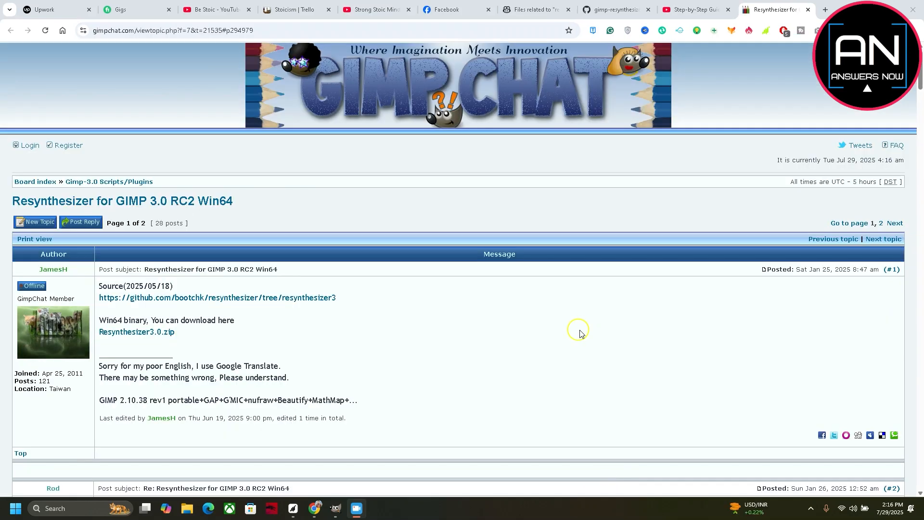
{"action": "mouse_move", "coordinate": [617, 291]}
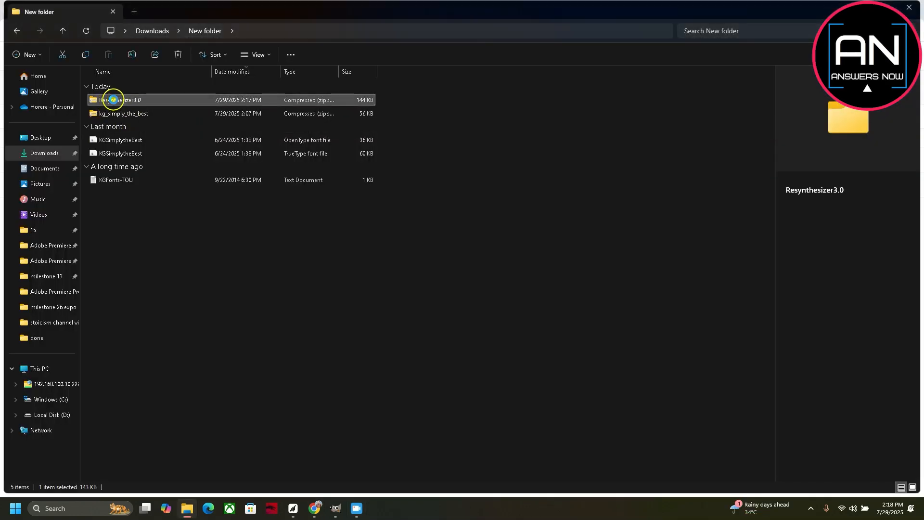
{"action": "right_click", "coordinate": [112, 100]}
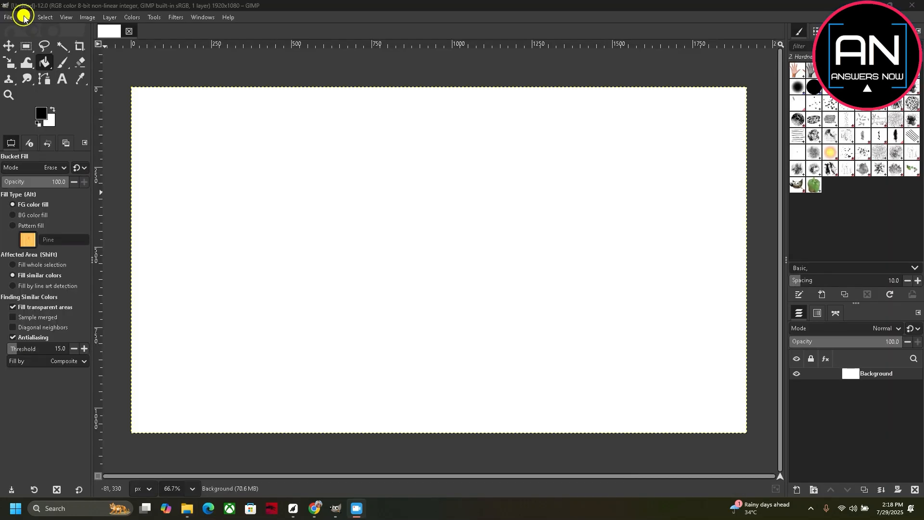
Step: Show the personal AppData plug-ins folder from Preferences > Folders > Plug-ins in File Explorer
{"action": "left_click", "coordinate": [24, 17]}
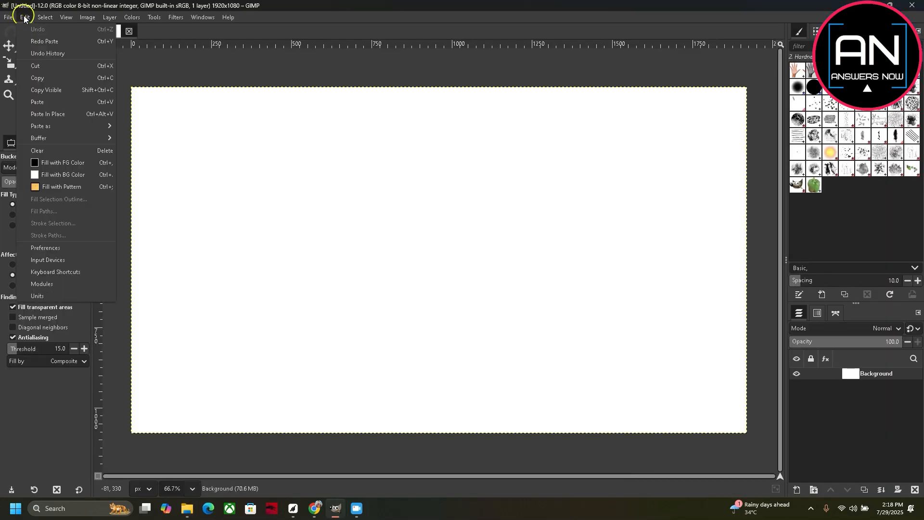
{"action": "left_click", "coordinate": [45, 247]}
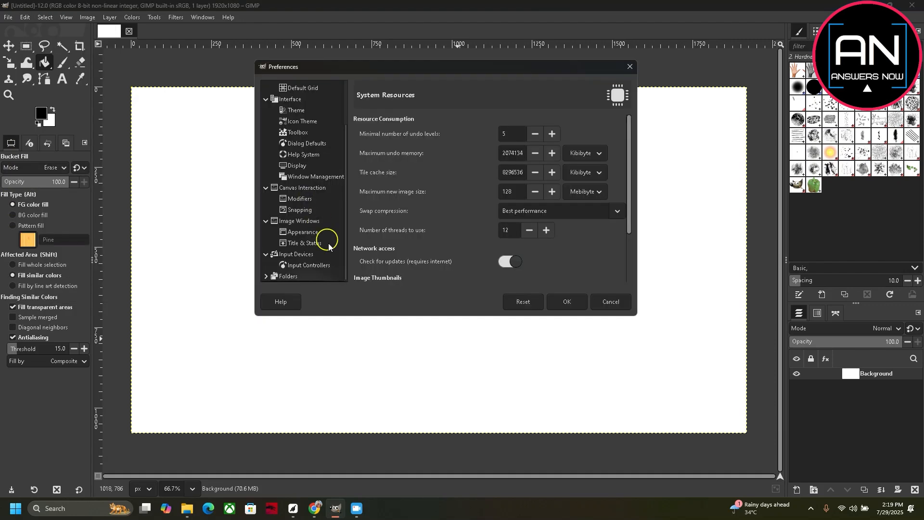
{"action": "left_click", "coordinate": [267, 276]}
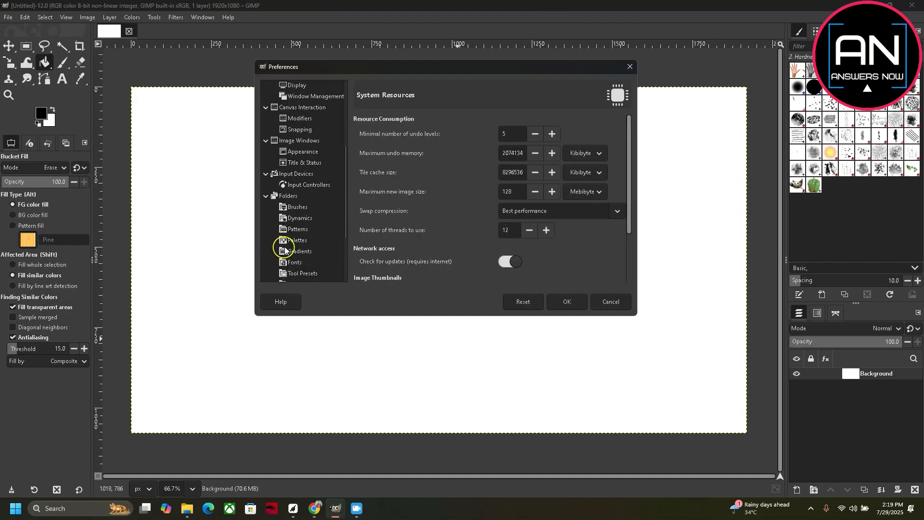
{"action": "left_click", "coordinate": [299, 210]}
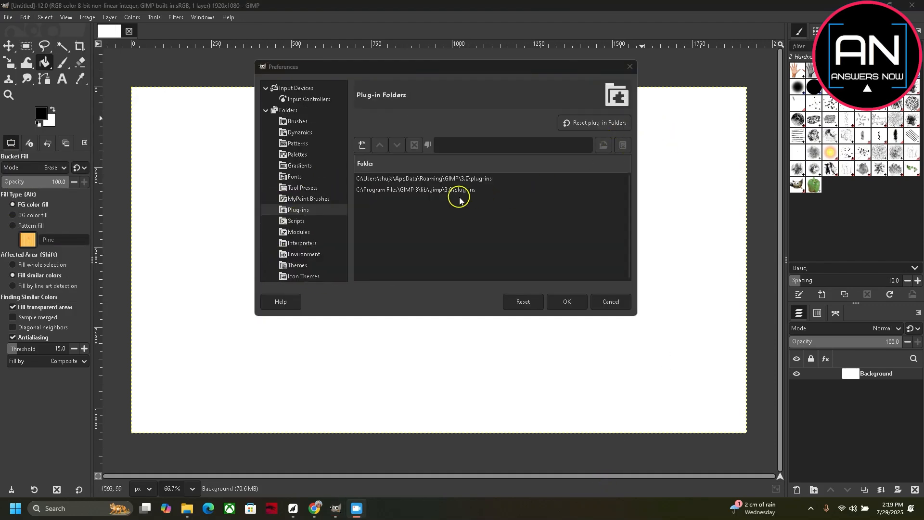
{"action": "left_click", "coordinate": [423, 179]}
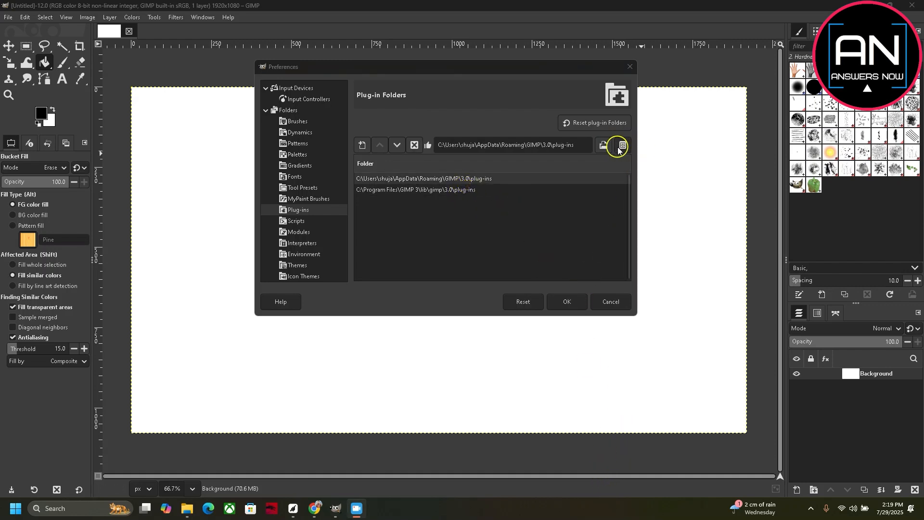
{"action": "left_click", "coordinate": [618, 145]}
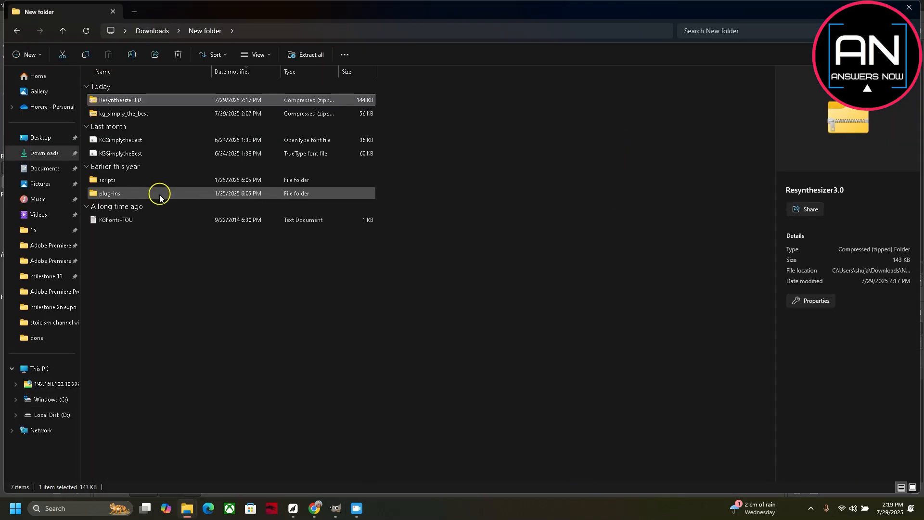
Step: Open the extracted plug-ins folder, then return to GIMP from the taskbar
{"action": "double_click", "coordinate": [110, 193]}
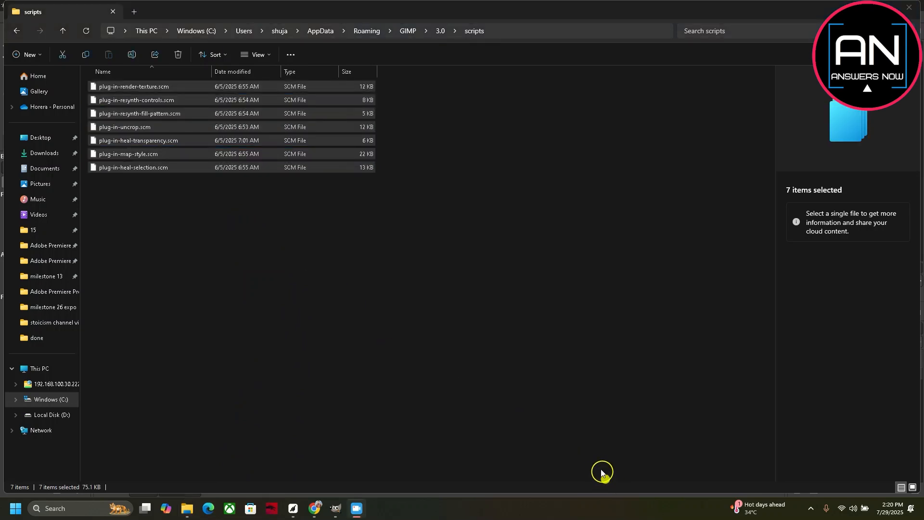
{"action": "mouse_move", "coordinate": [333, 507]}
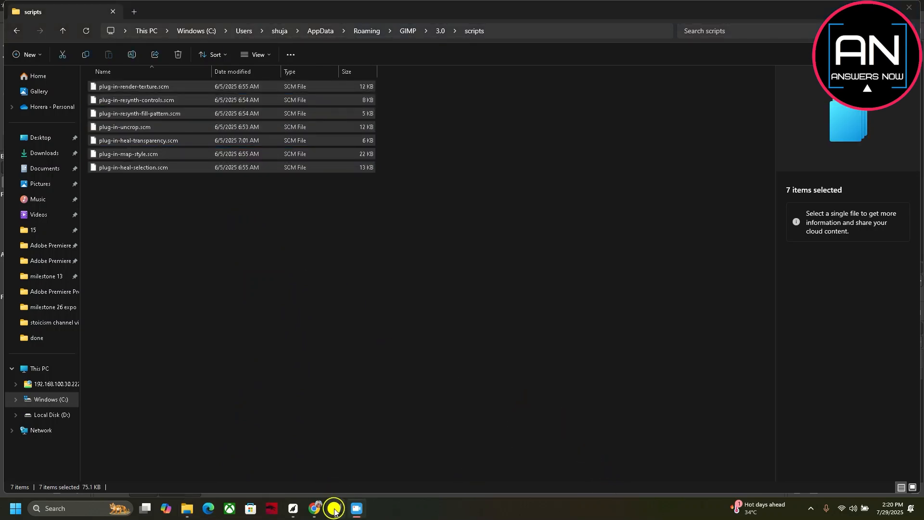
{"action": "left_click", "coordinate": [357, 507]}
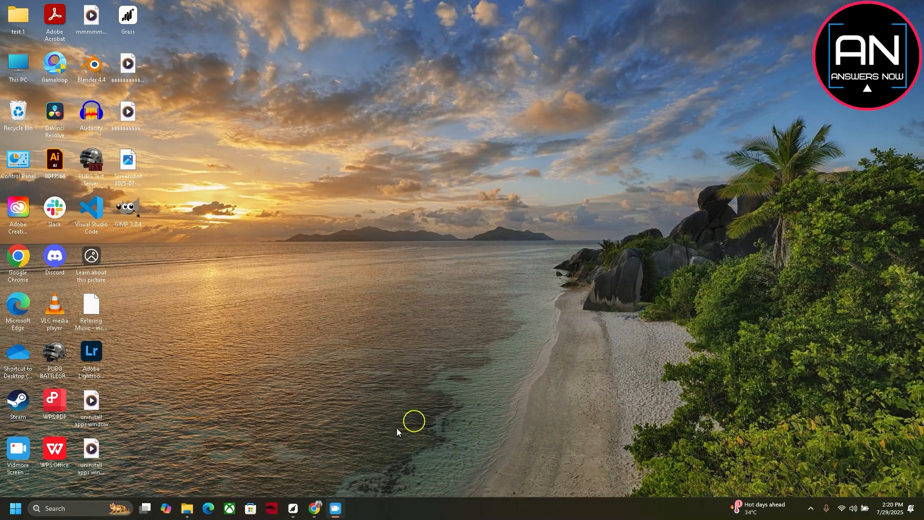
Step: Relaunch GIMP 3.0 from the desktop icon and open the Filters menu
{"action": "double_click", "coordinate": [127, 207]}
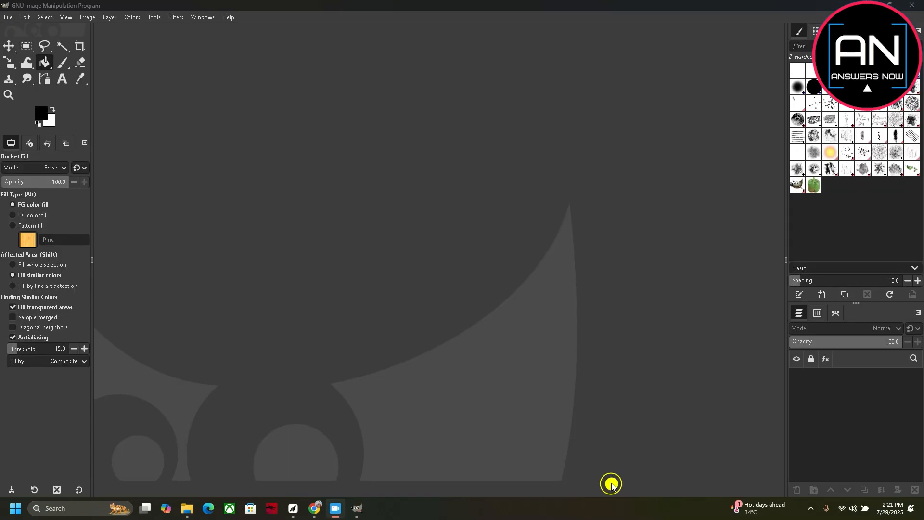
{"action": "mouse_move", "coordinate": [174, 16]}
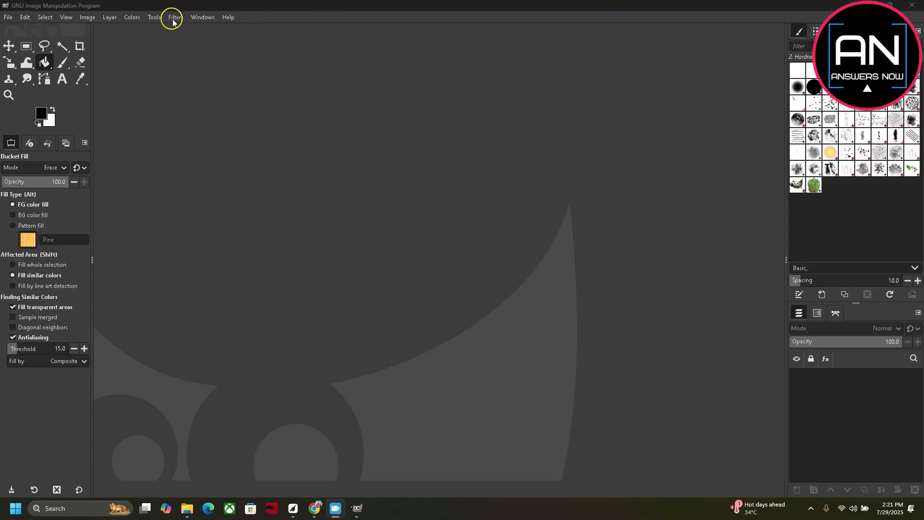
{"action": "left_click", "coordinate": [175, 16]}
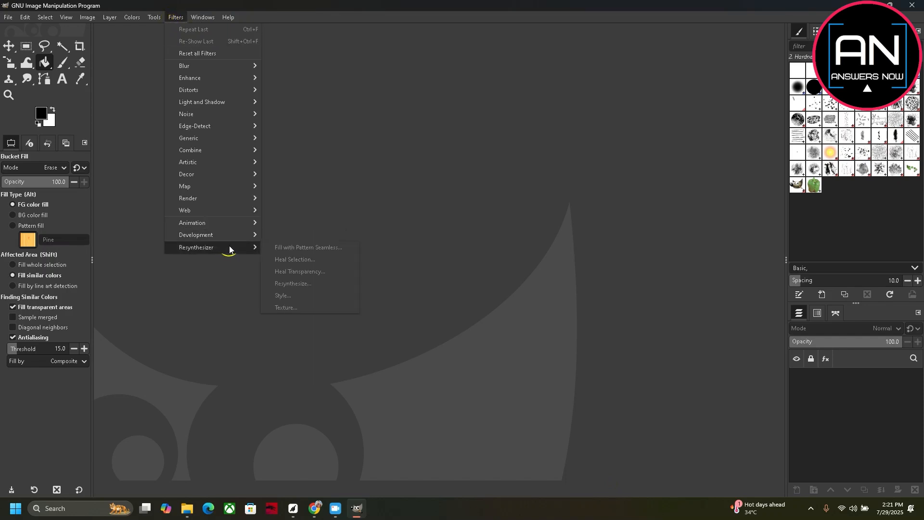
{"action": "mouse_move", "coordinate": [701, 172]}
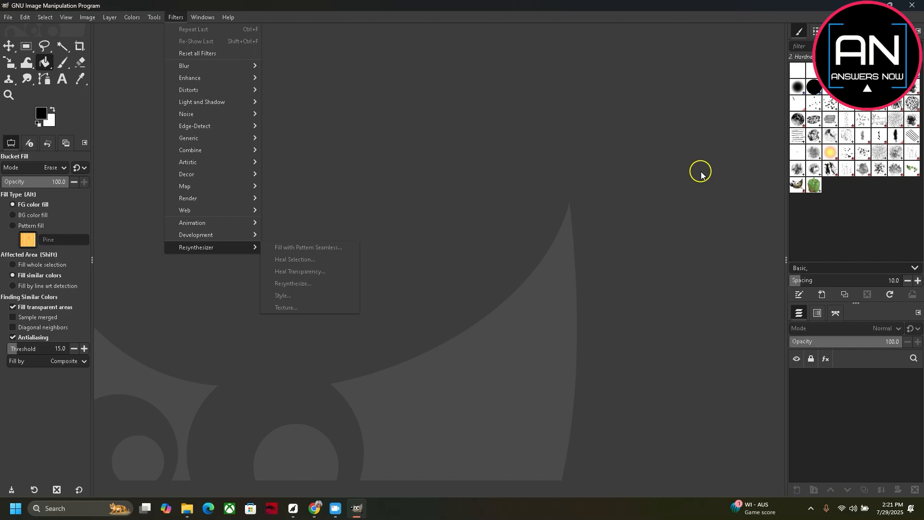
{"action": "mouse_move", "coordinate": [600, 412]}
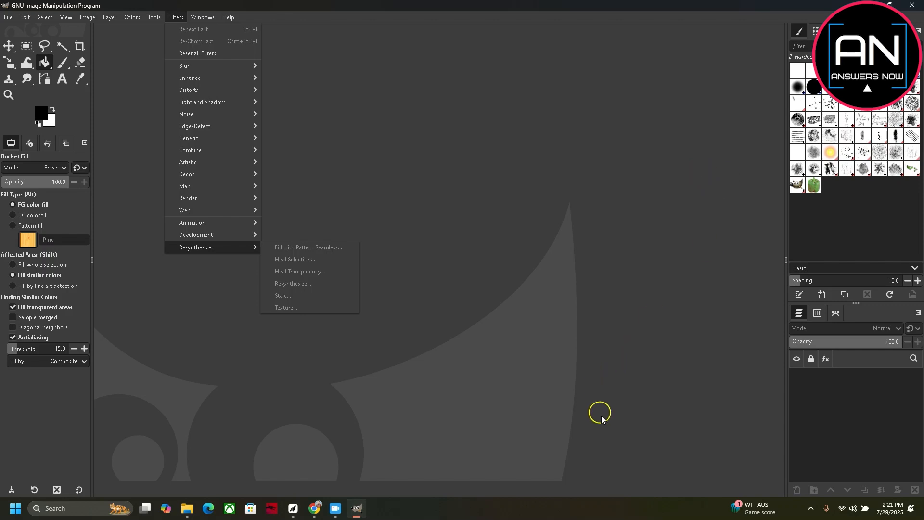